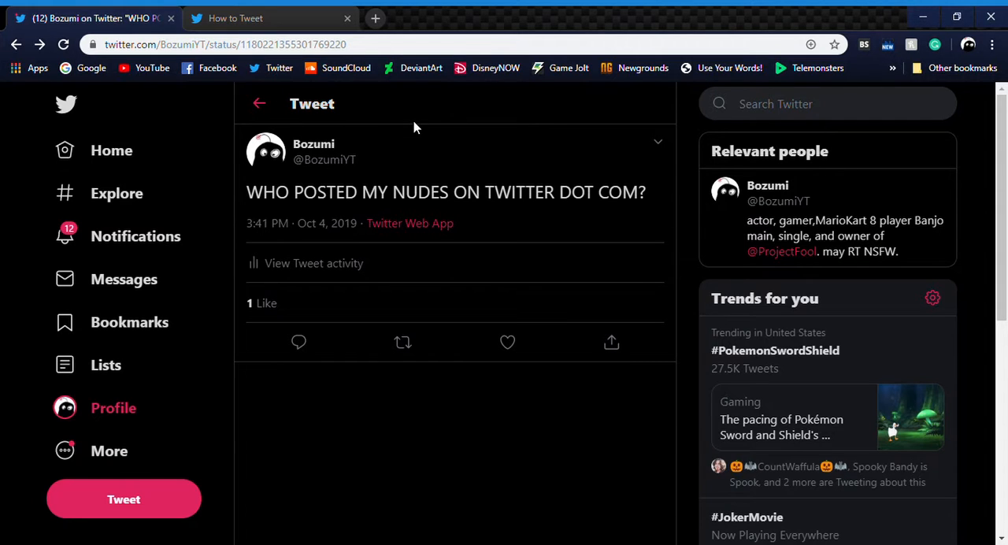
mouse_move(630, 372)
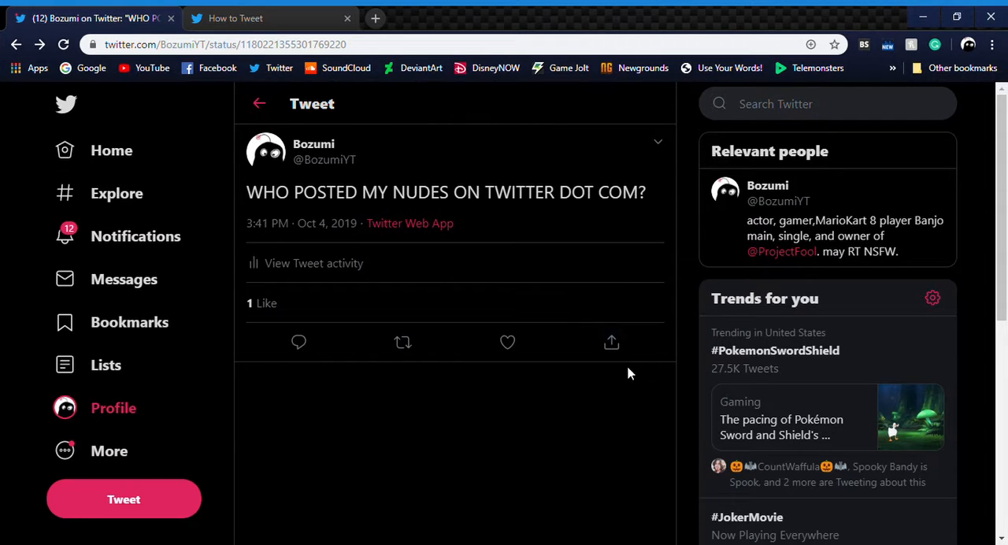
mouse_move(548, 410)
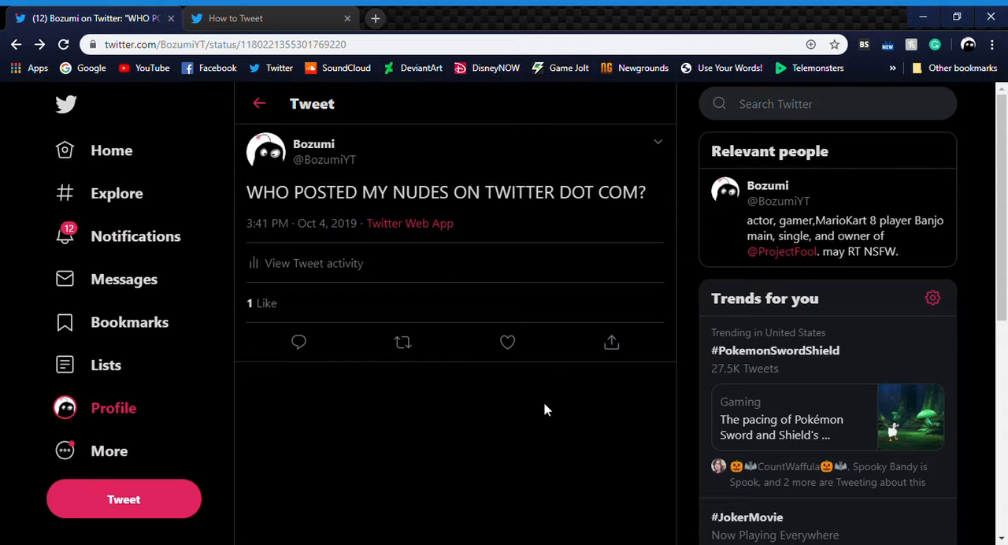
mouse_move(165, 353)
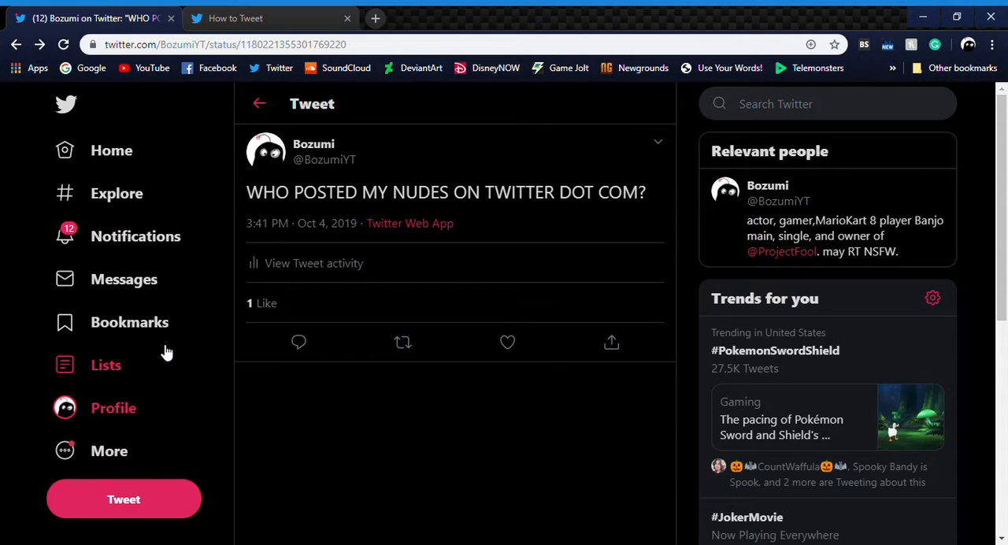
mouse_move(463, 416)
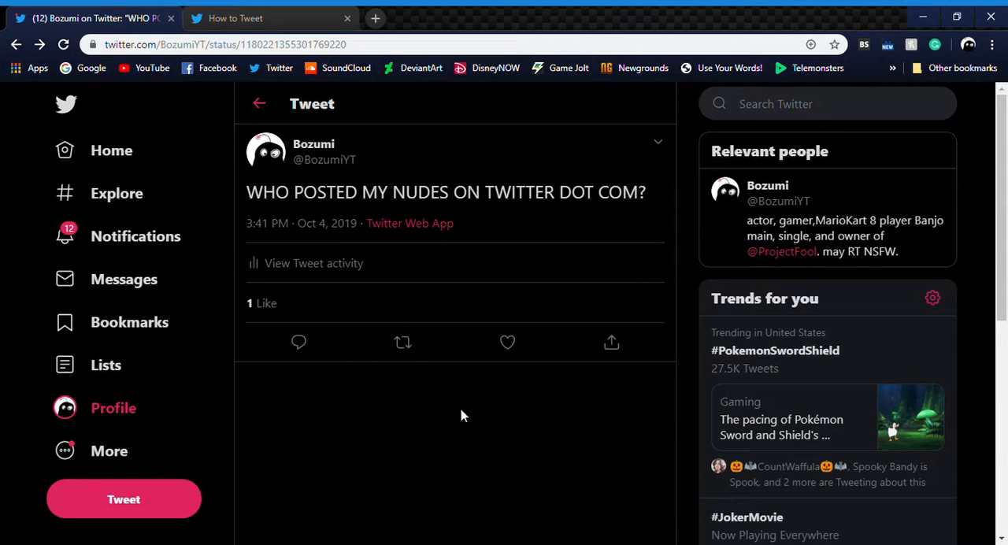
mouse_move(410, 224)
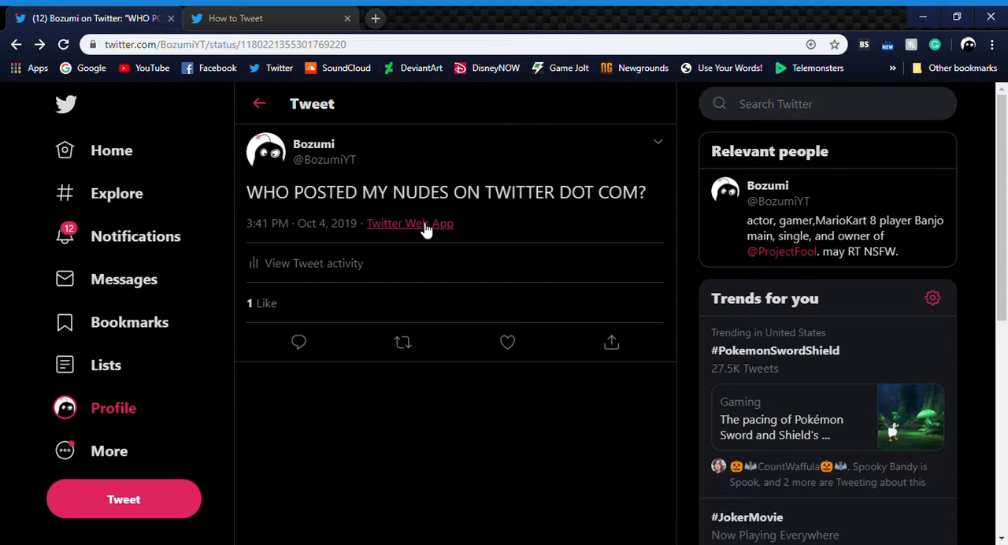
mouse_move(417, 230)
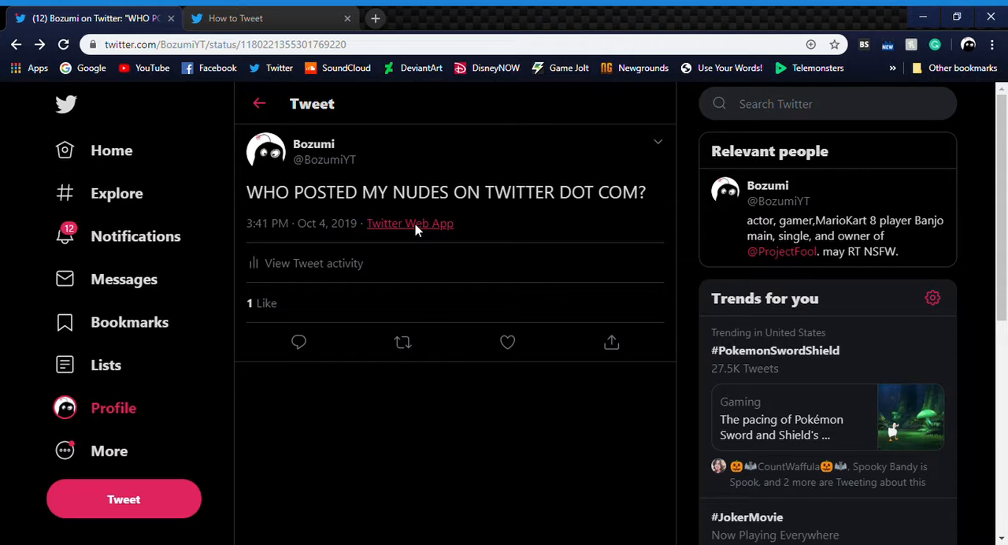
Bring up Chrome DevTools to inspect the span holding the tweet's 'Twitter Web App' source label.
key(F12)
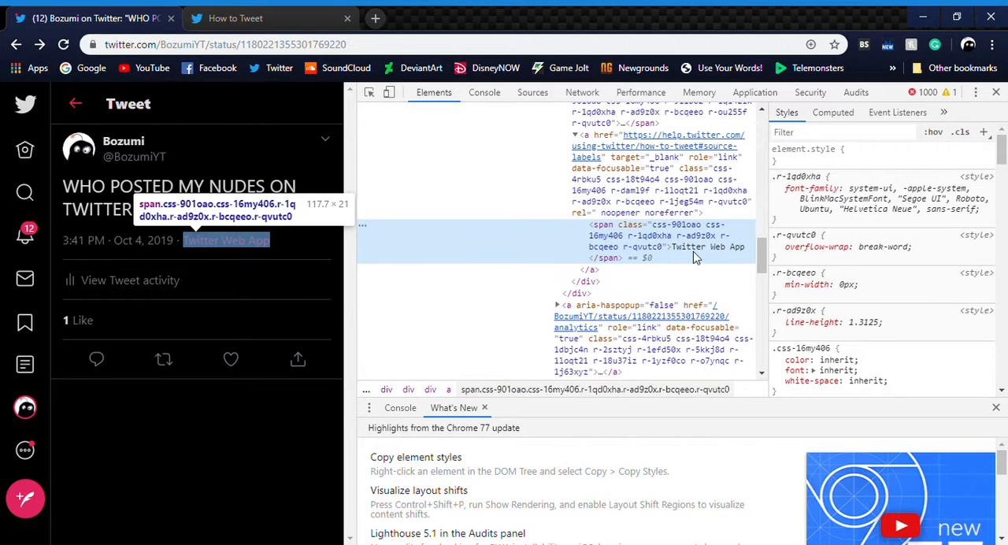
mouse_move(696, 255)
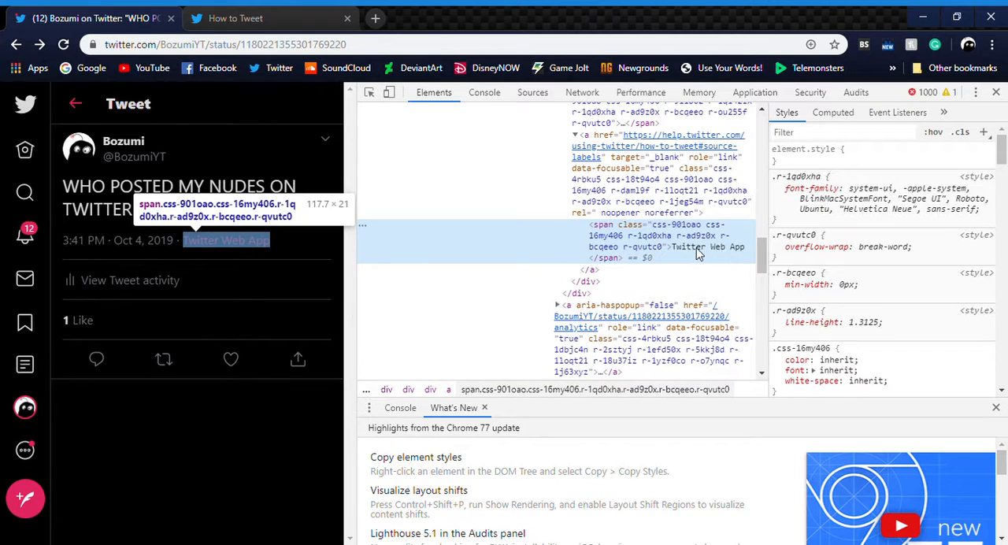
mouse_move(716, 255)
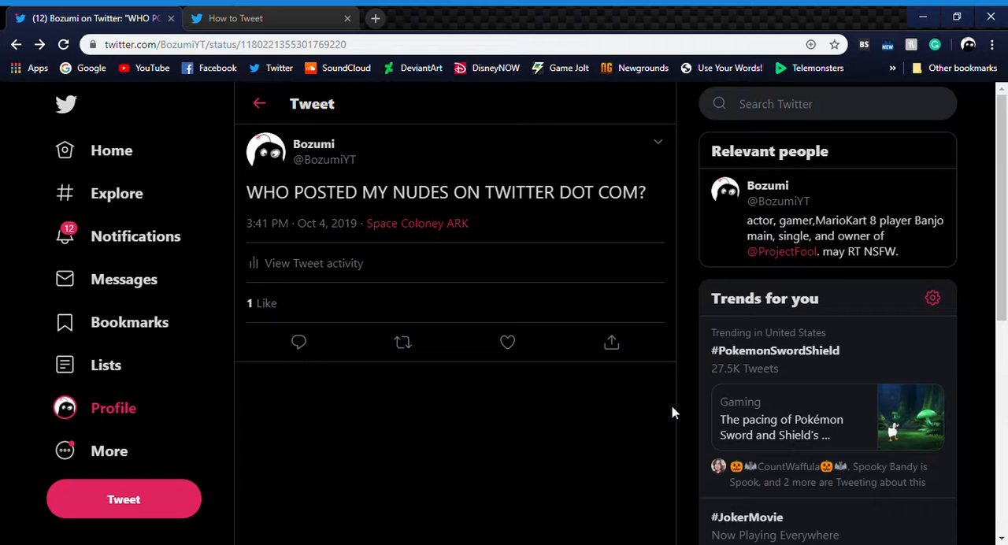
mouse_move(932, 113)
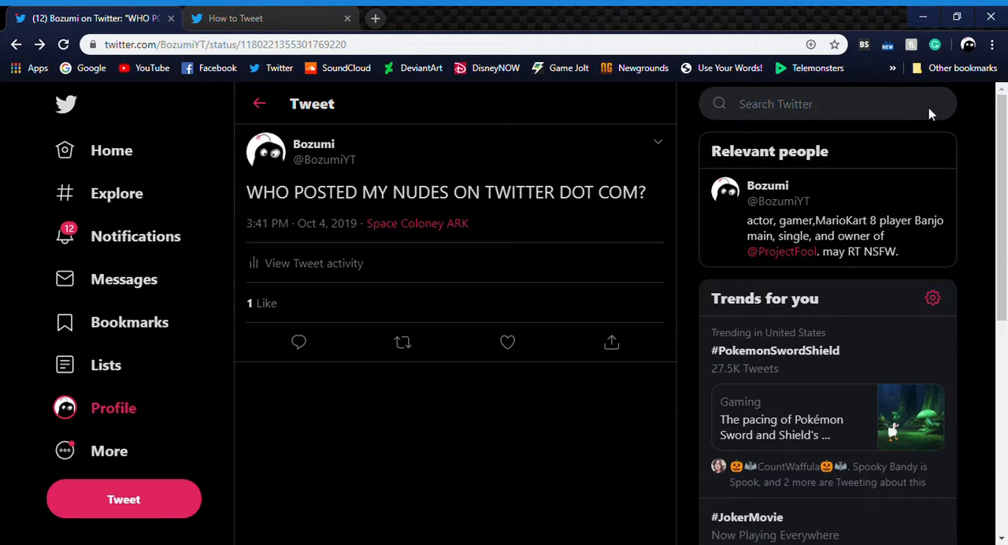